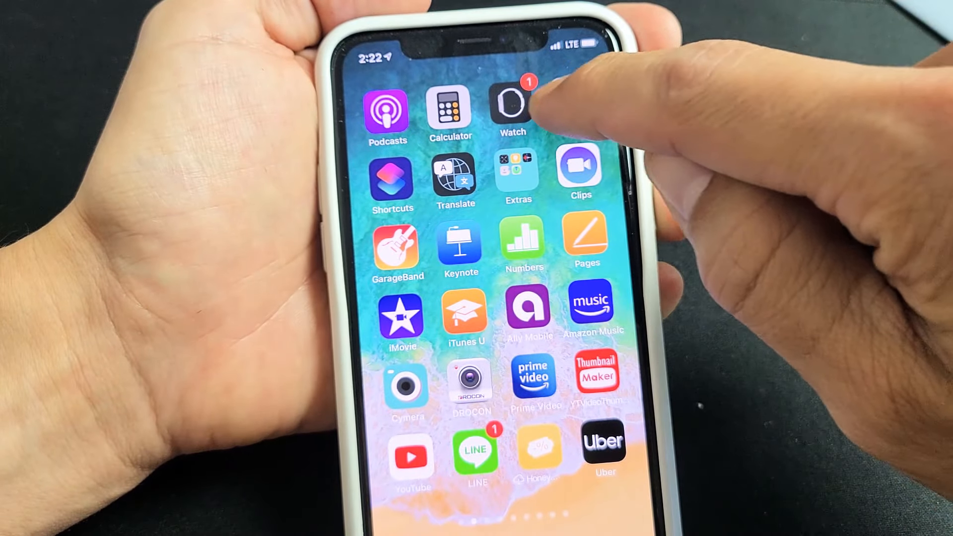
Step: Launch the Watch app and go to My Watch > General to reveal Software Update
left_click(513, 106)
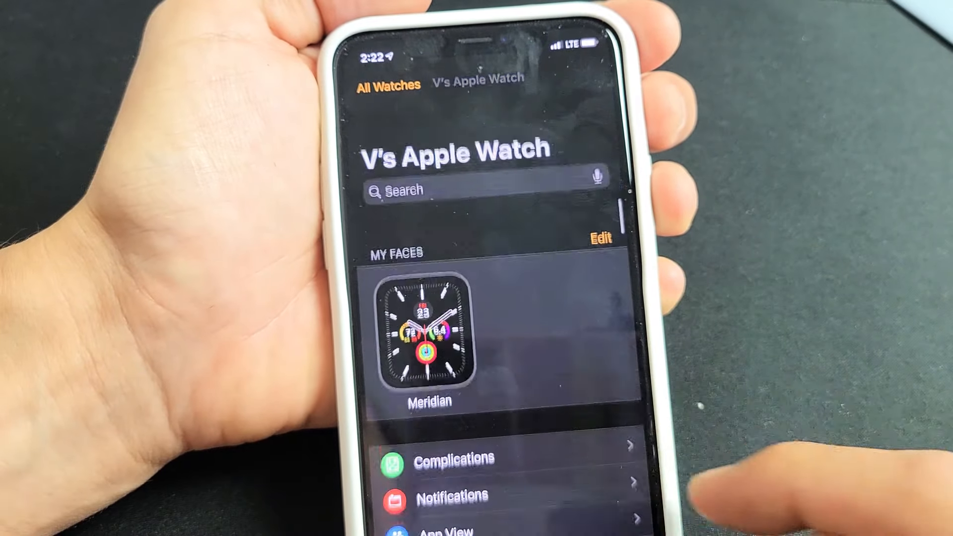
scroll("up", 3)
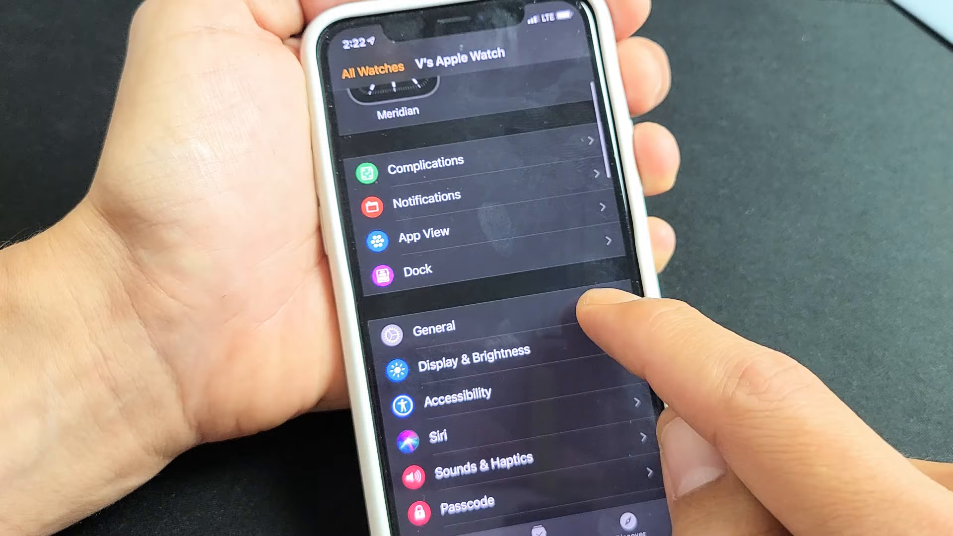
left_click(433, 327)
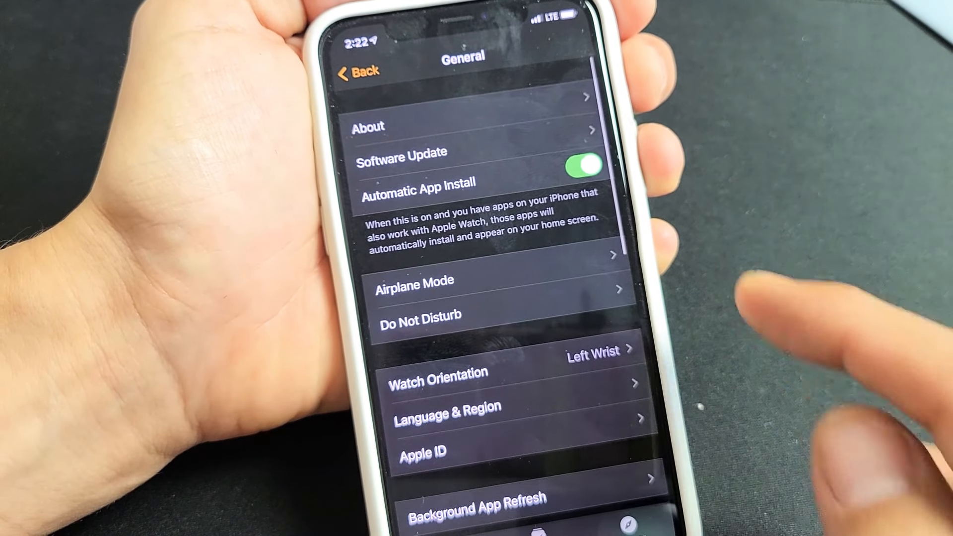